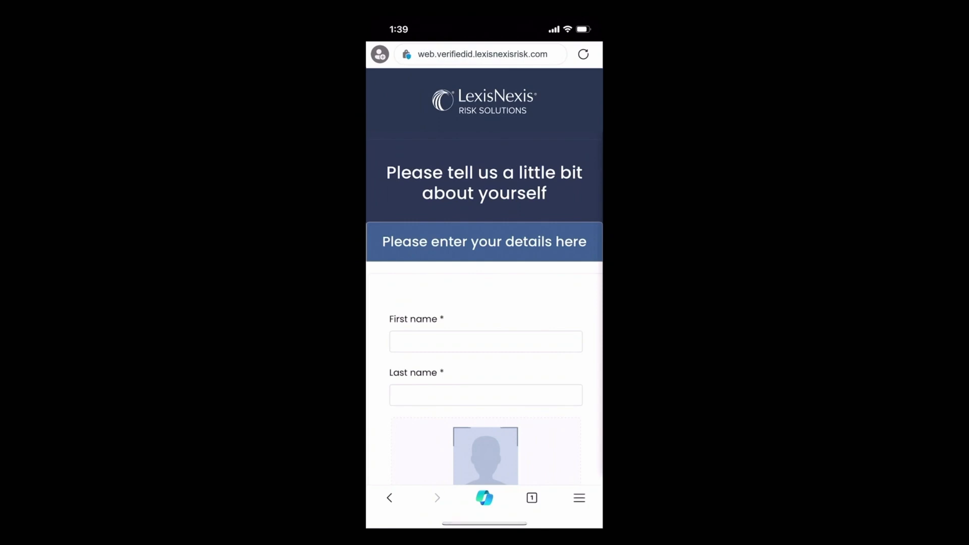
Step: Enter the name 'Jade', add a selfie and a government-issued ID photo, and complete identity verification
text(Jade)
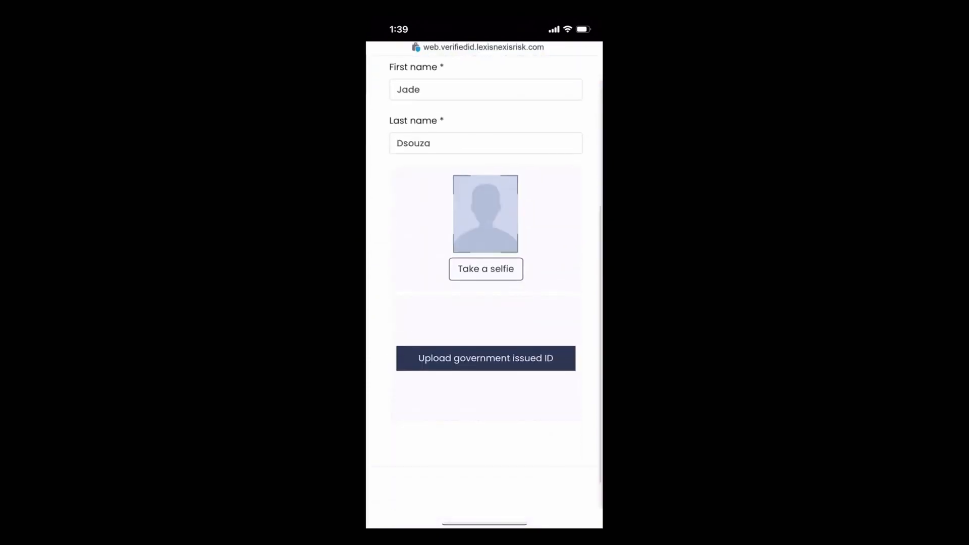
click(485, 269)
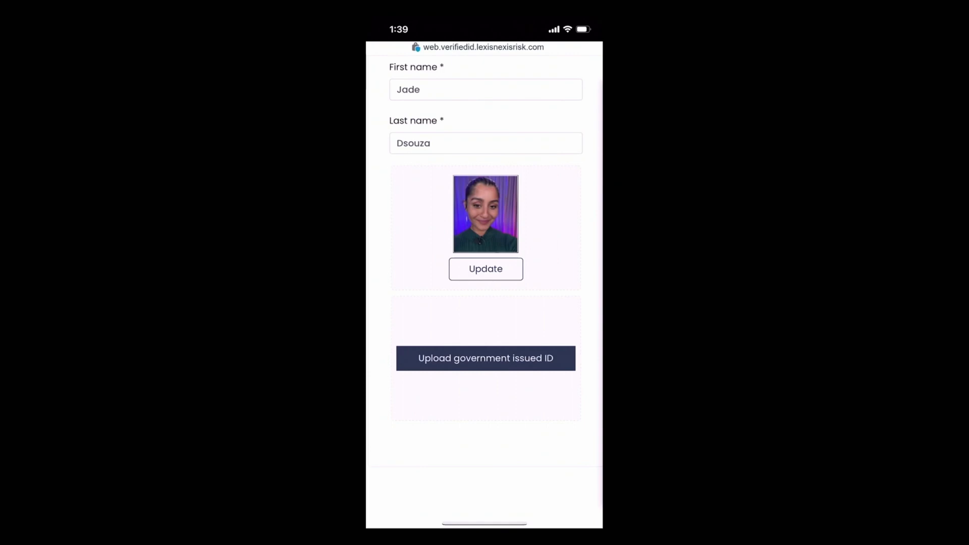
click(485, 357)
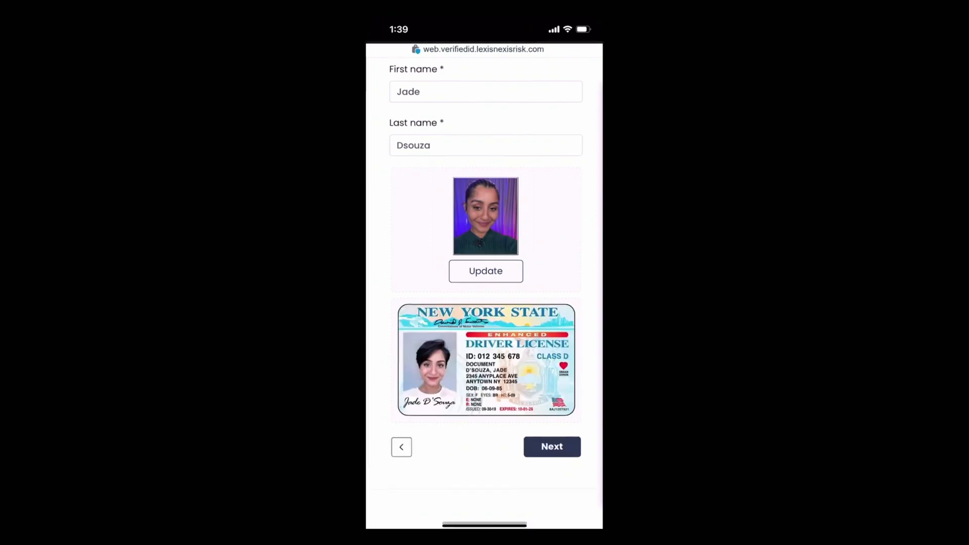
click(551, 446)
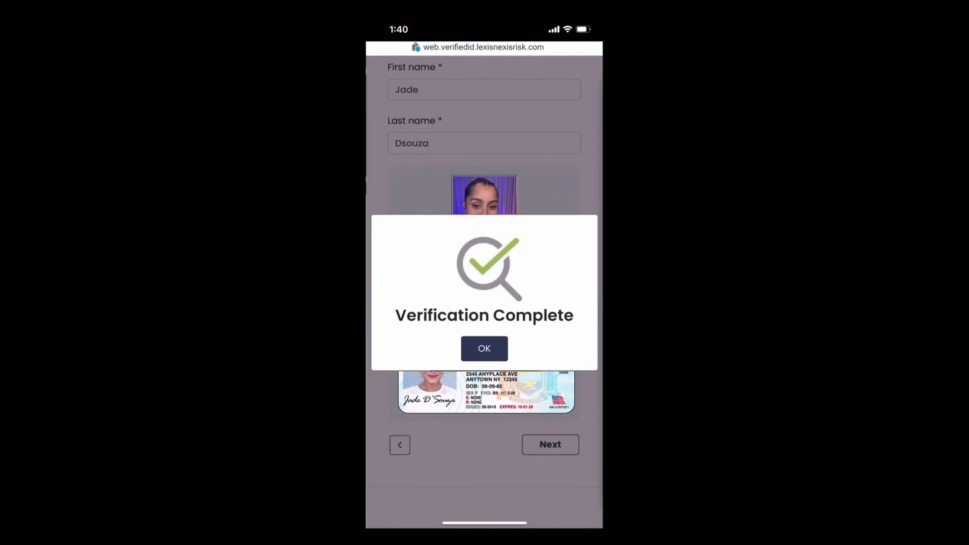
click(483, 348)
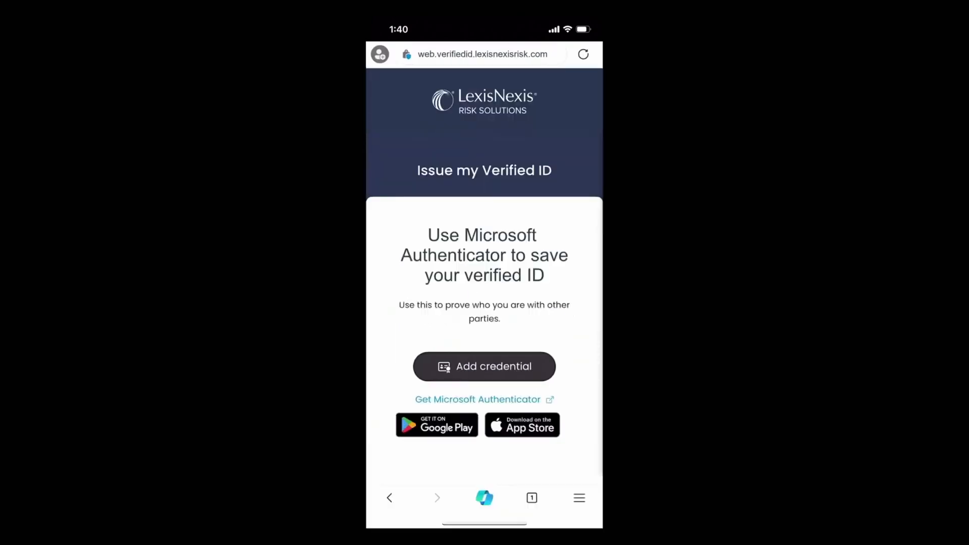
Step: Add the LexisNexis Verified ID card to Authenticator and share it with Woodgrove
click(484, 365)
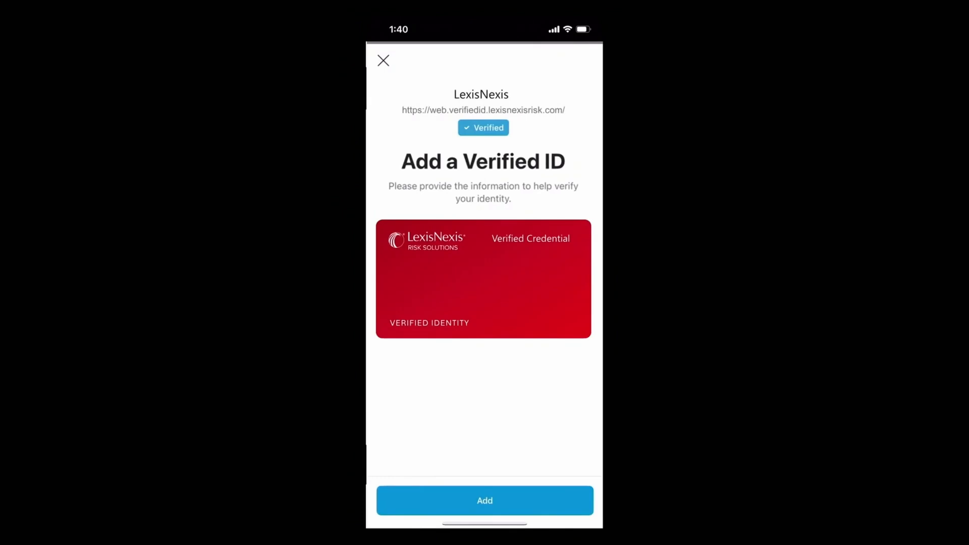
click(484, 501)
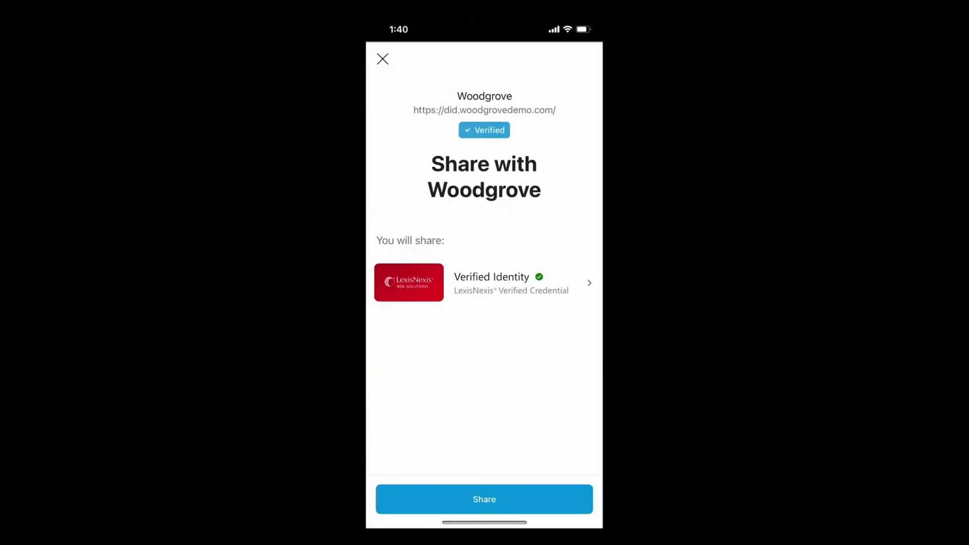
click(484, 499)
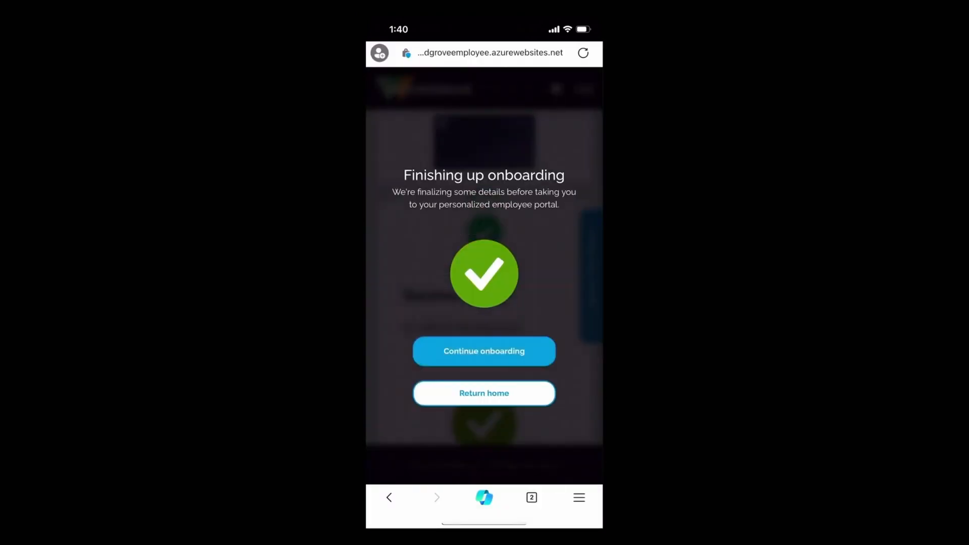
Step: Continue onboarding using the already-saved verified card and share it with Woodgrove again
click(484, 351)
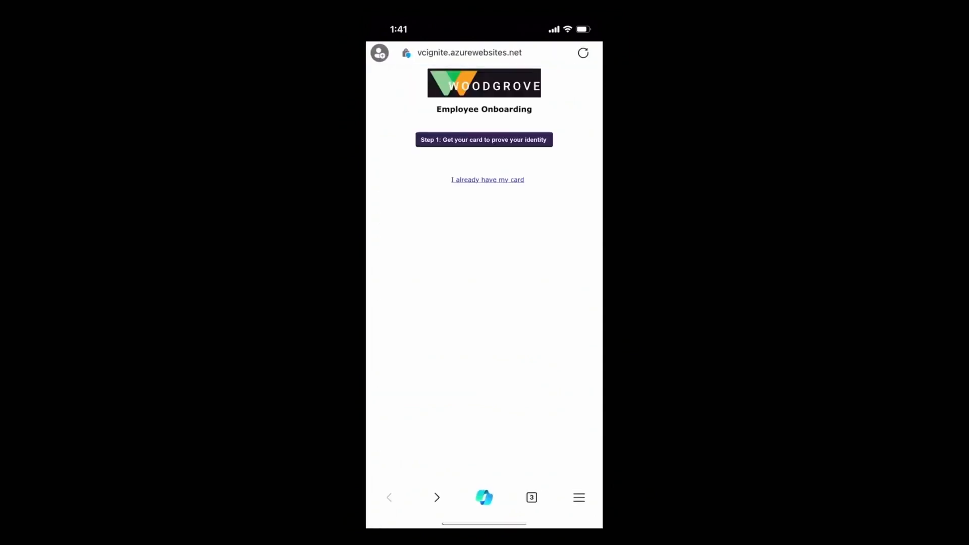
click(487, 179)
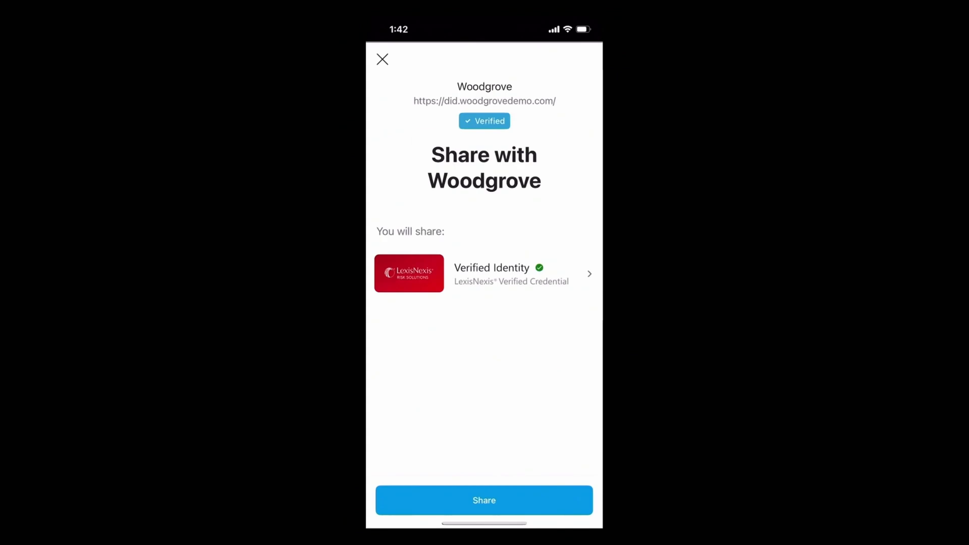
click(483, 500)
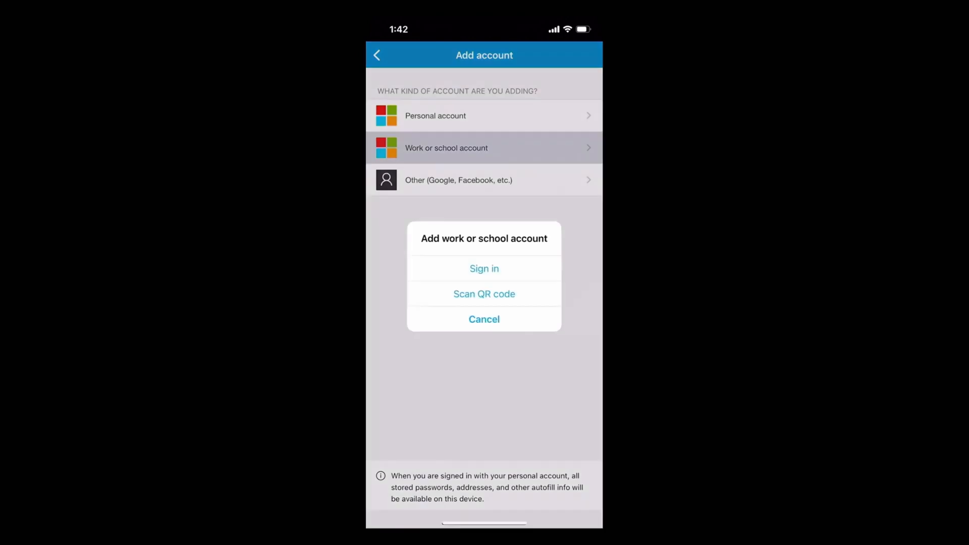
Step: Sign the Woodgrove work account into Authenticator with a Temporary Access Pass and finish adding it
click(483, 269)
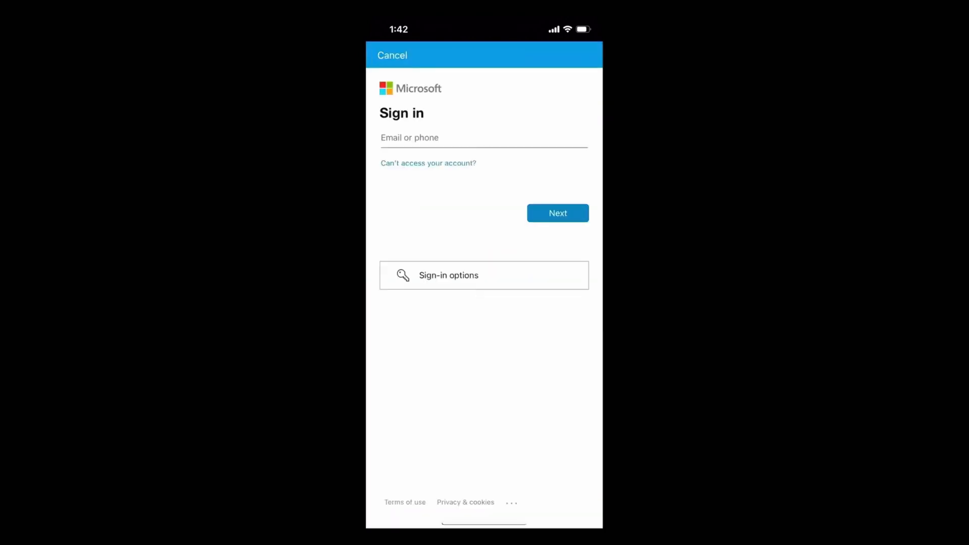
click(557, 213)
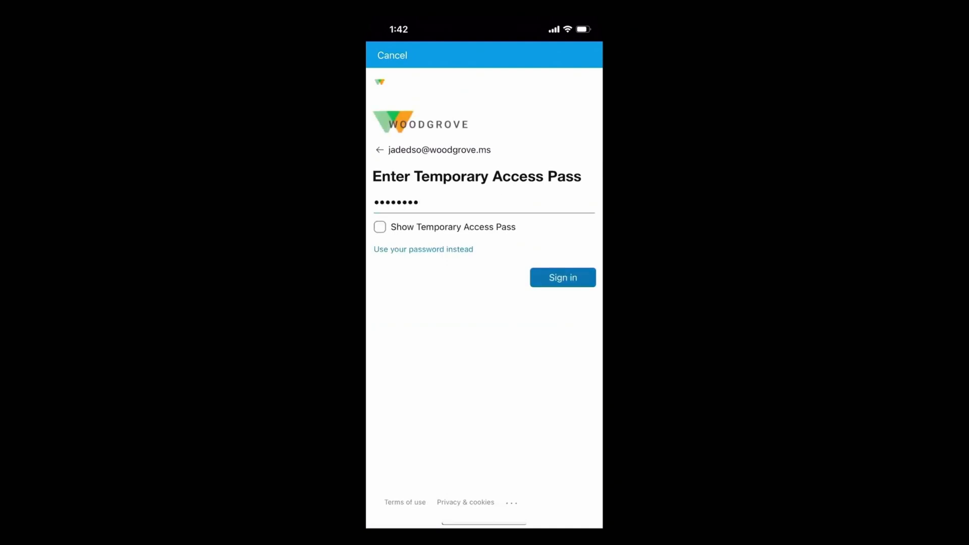
click(562, 276)
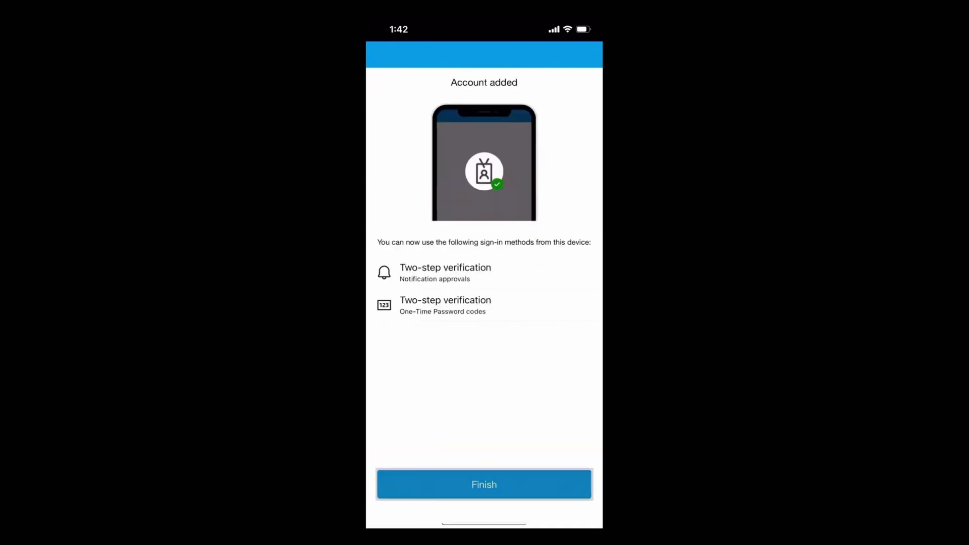
click(483, 483)
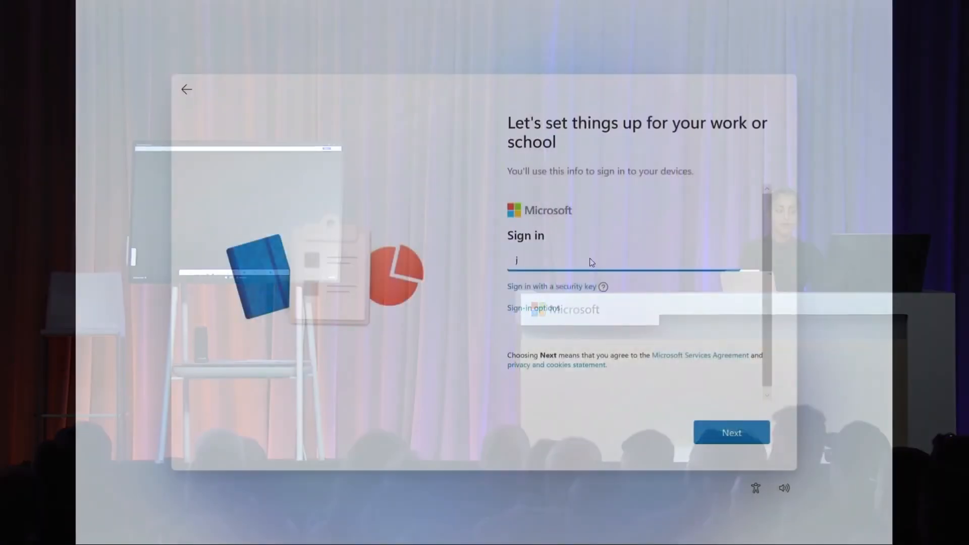
text(jadedso@woodgrove.ms)
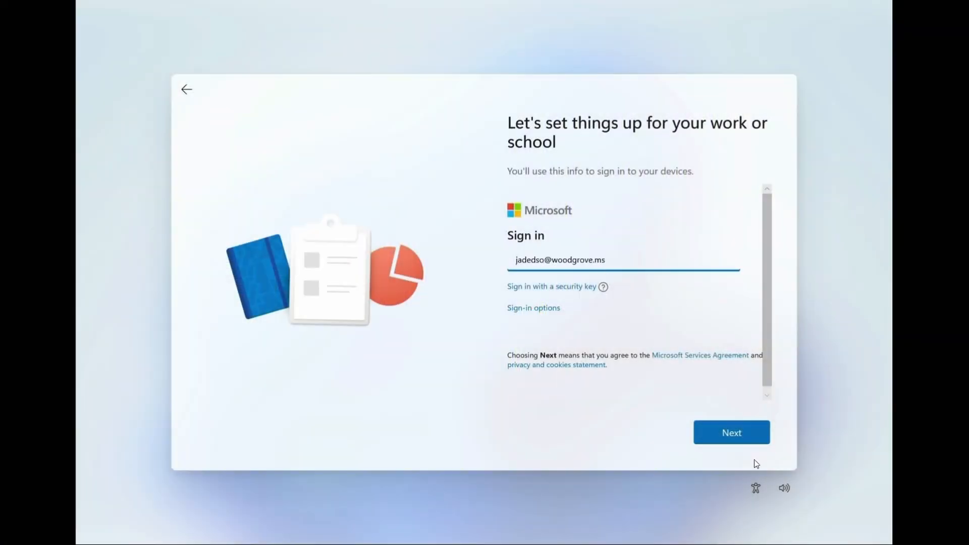
mouse_move(740, 437)
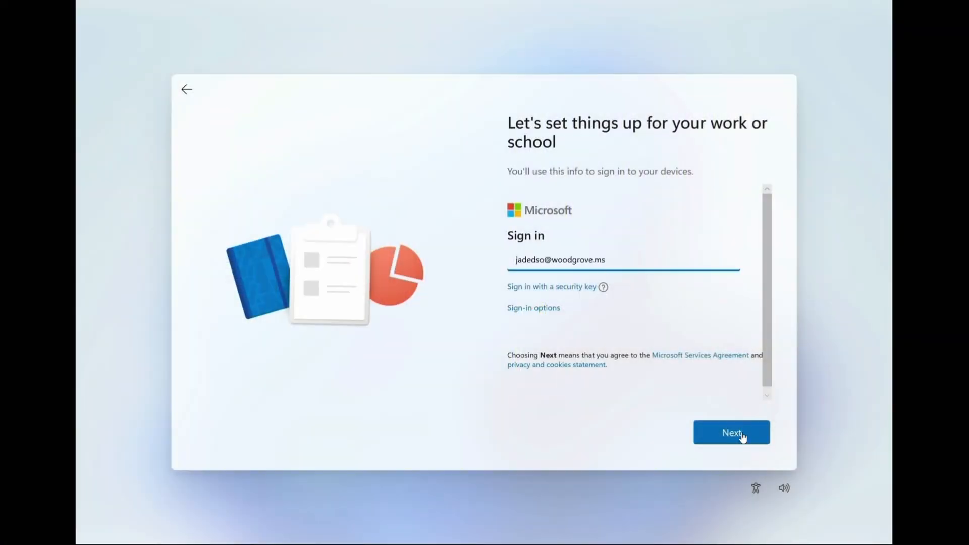
click(730, 432)
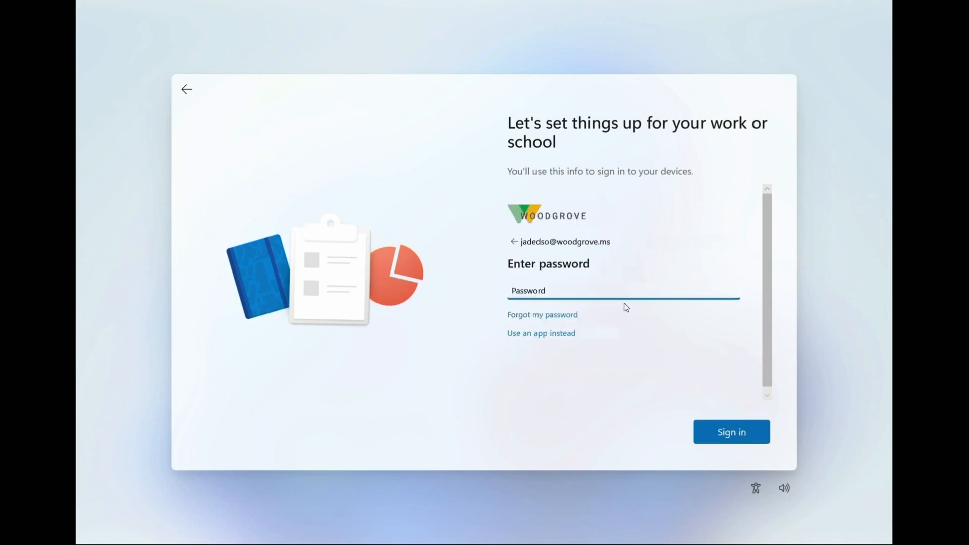
mouse_move(727, 319)
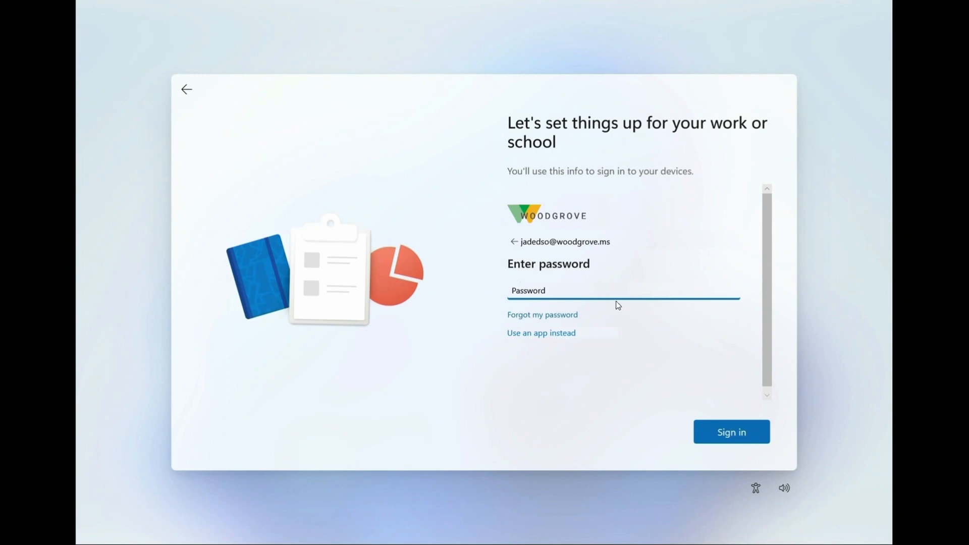
mouse_move(579, 326)
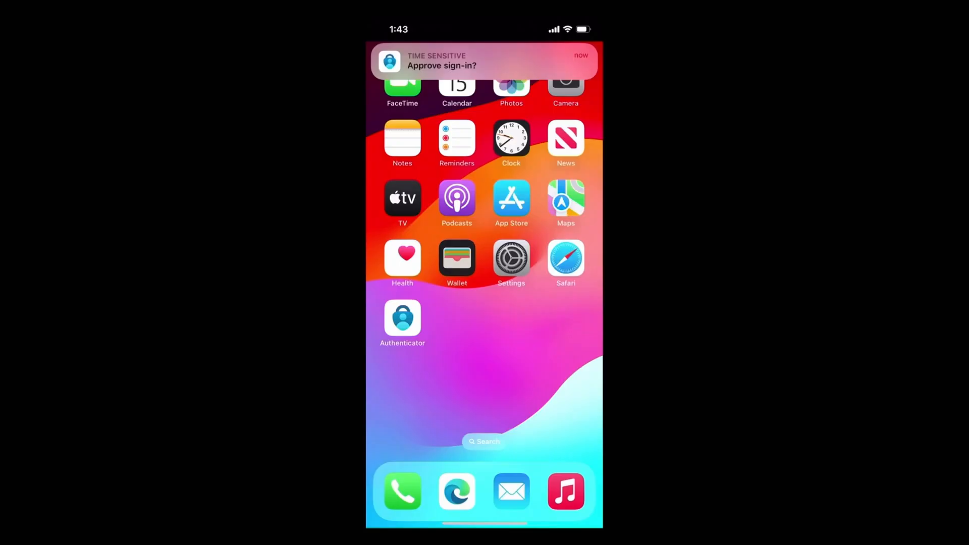
Step: Approve the pending Windows sign-in request in Authenticator with the matching number
click(484, 61)
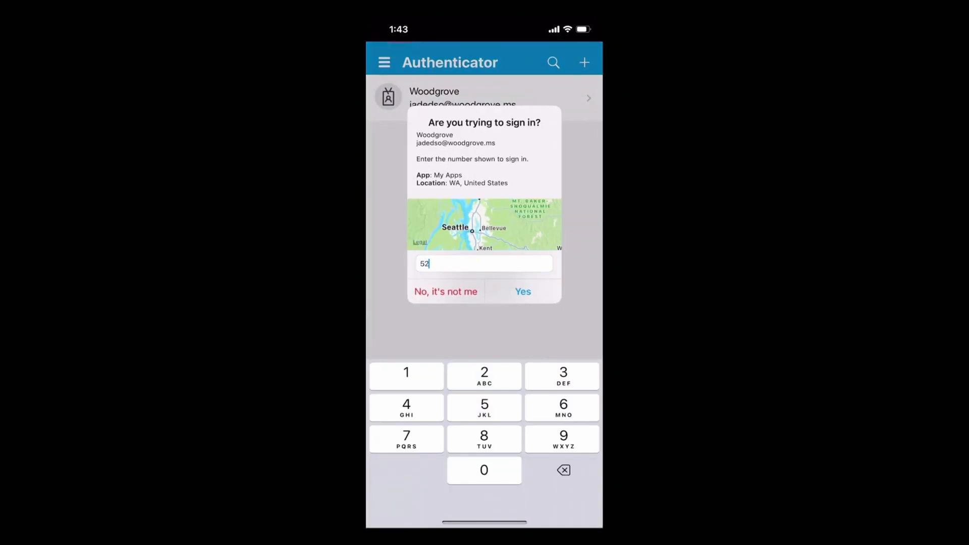
click(522, 291)
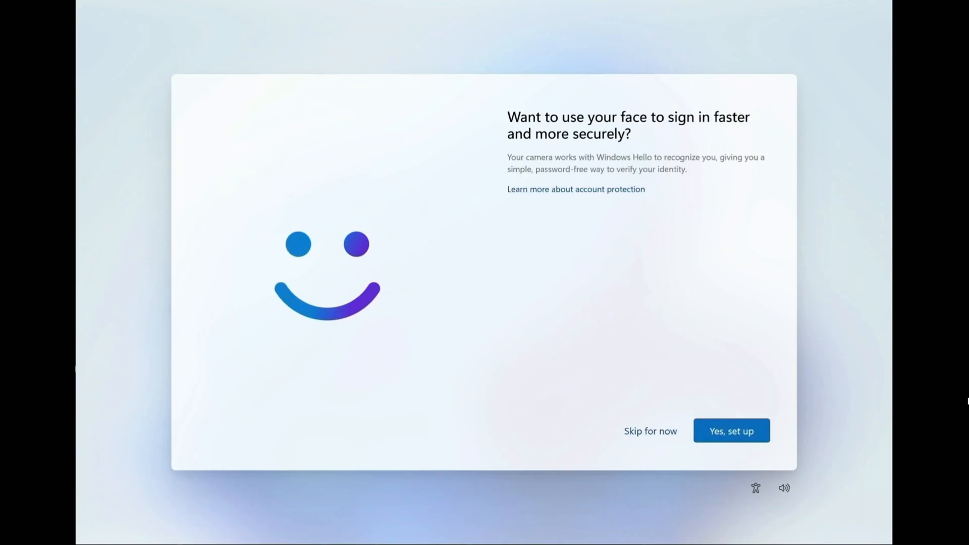
Step: Skip face sign-in and create a Windows Hello PIN for the Woodgrove account
click(731, 431)
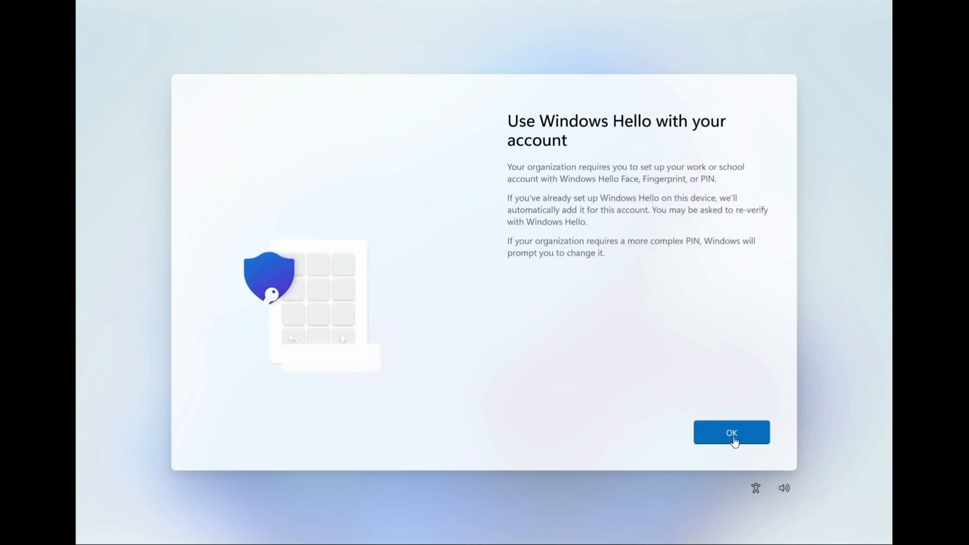
click(731, 432)
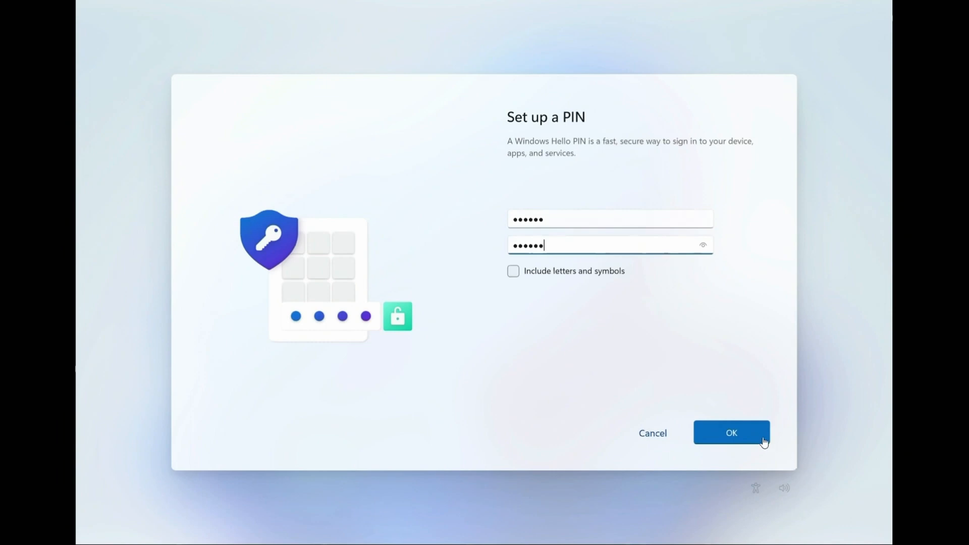
click(731, 433)
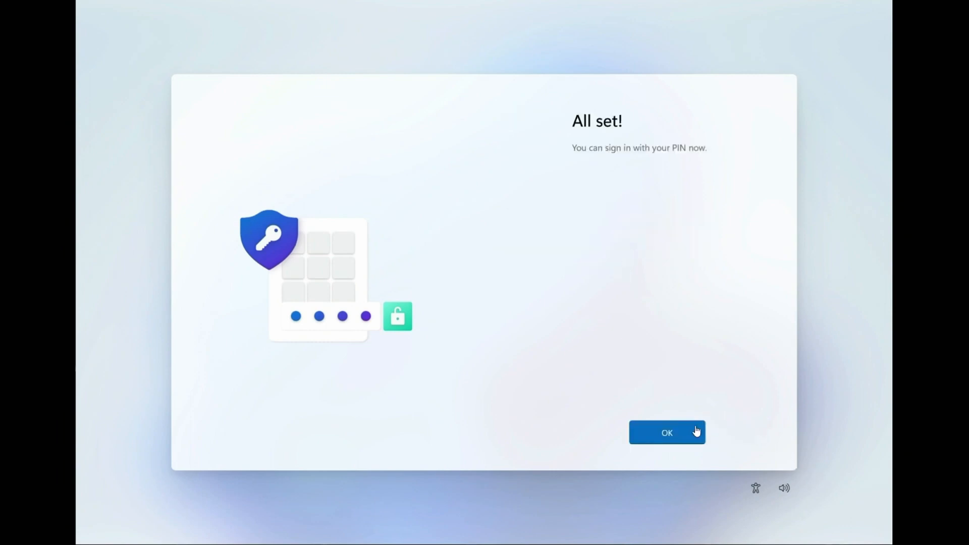
Step: Confirm the 'All set!' PIN setup screen to finish device onboarding
click(666, 432)
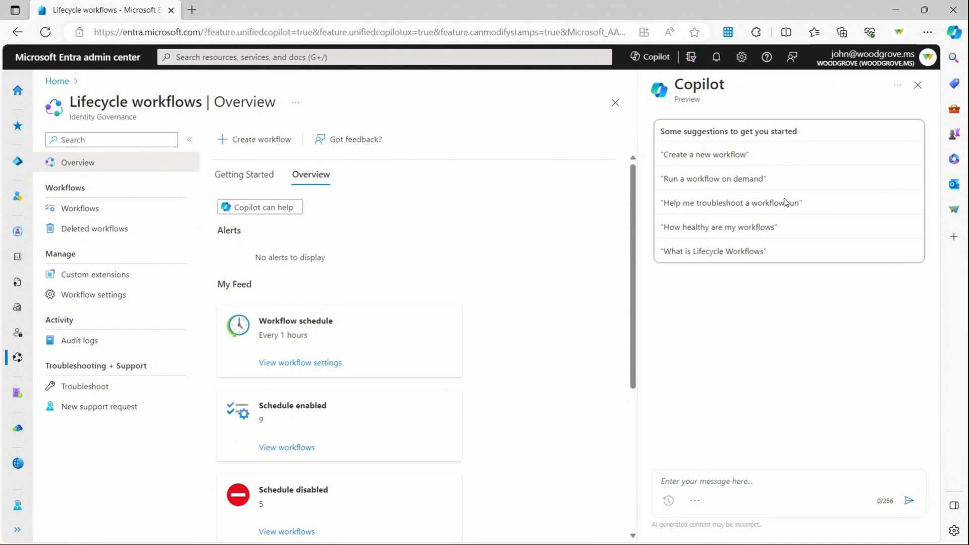
mouse_move(770, 441)
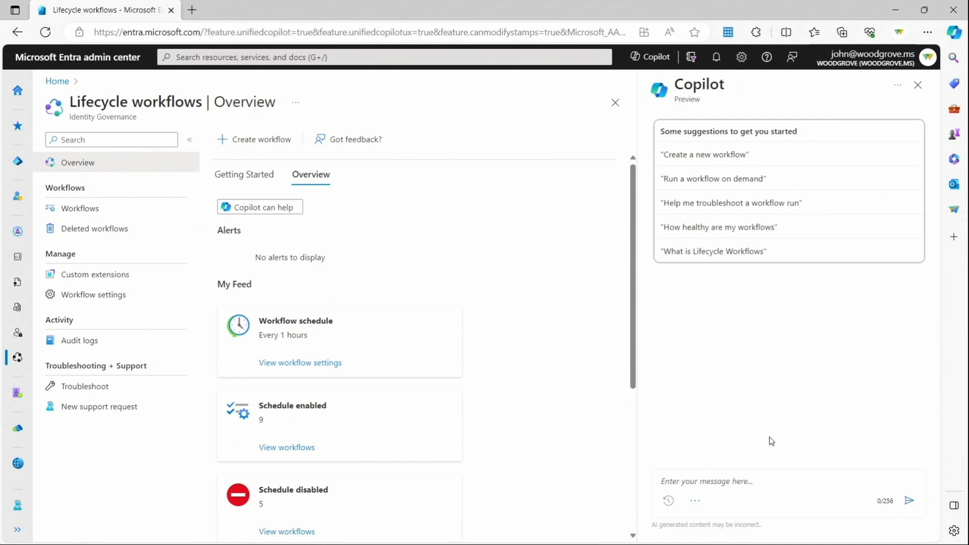
Step: Ask Copilot to create the 'Government Sales employee onboarding' workflow for new hires and choose to customize the welcome email
text(Create a workflow called 'Government Sales employee onboarding' for new hire employees in the 'Government Sales' department and country equals 'US' that gives them access to the 'Gov Sales' group and 'Gov Sales' Access Package)
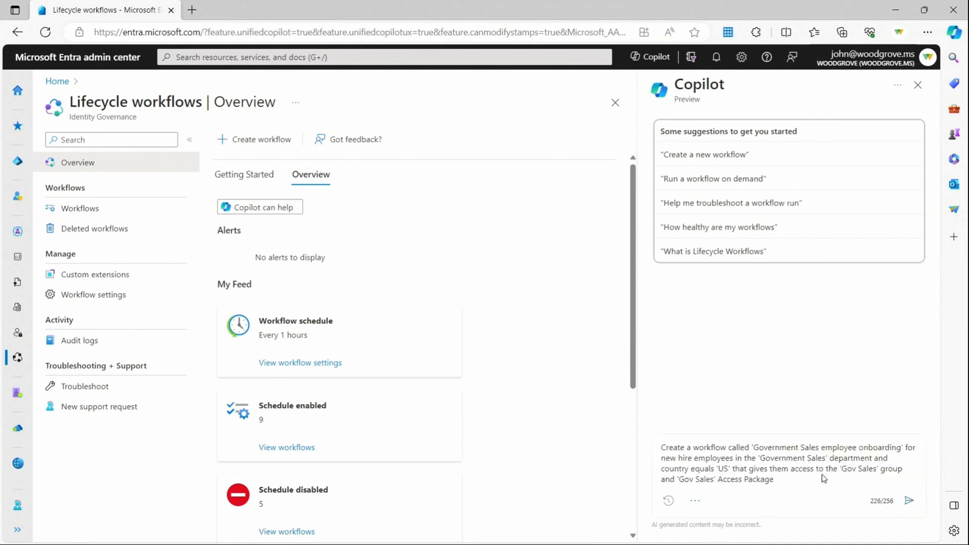
click(908, 501)
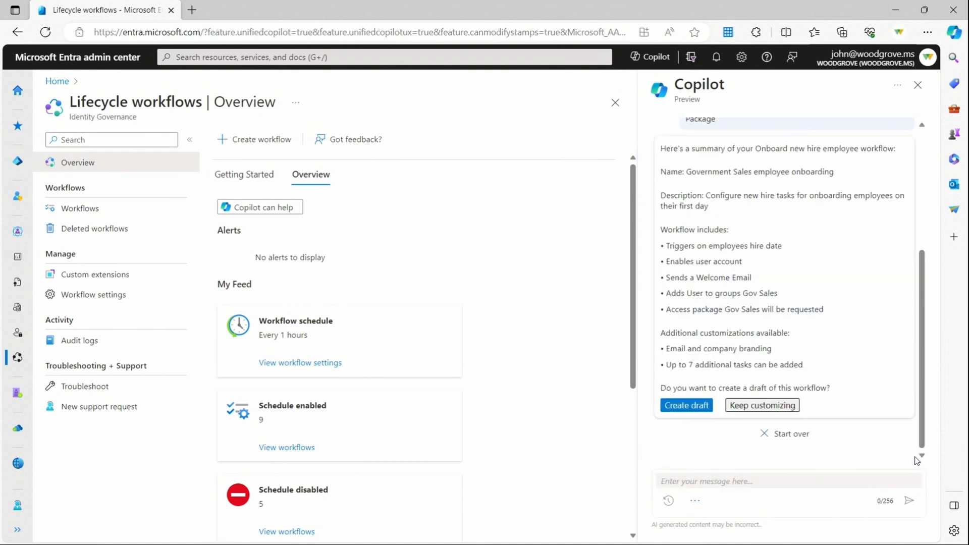
click(761, 404)
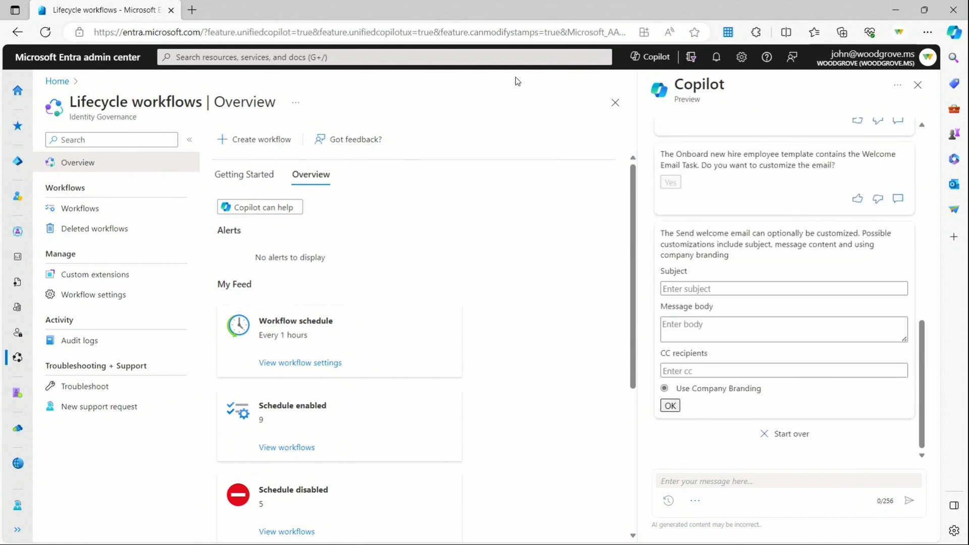
mouse_move(700, 235)
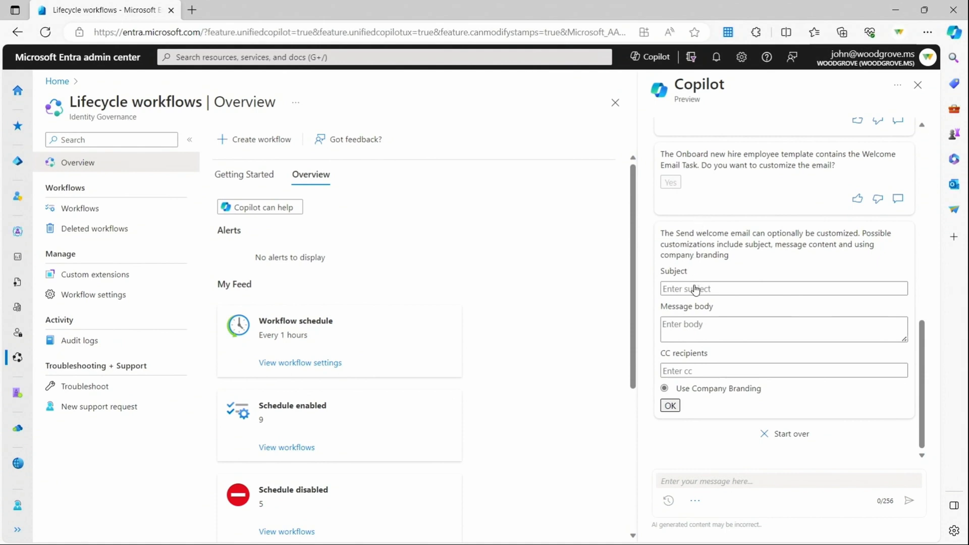
mouse_move(695, 292)
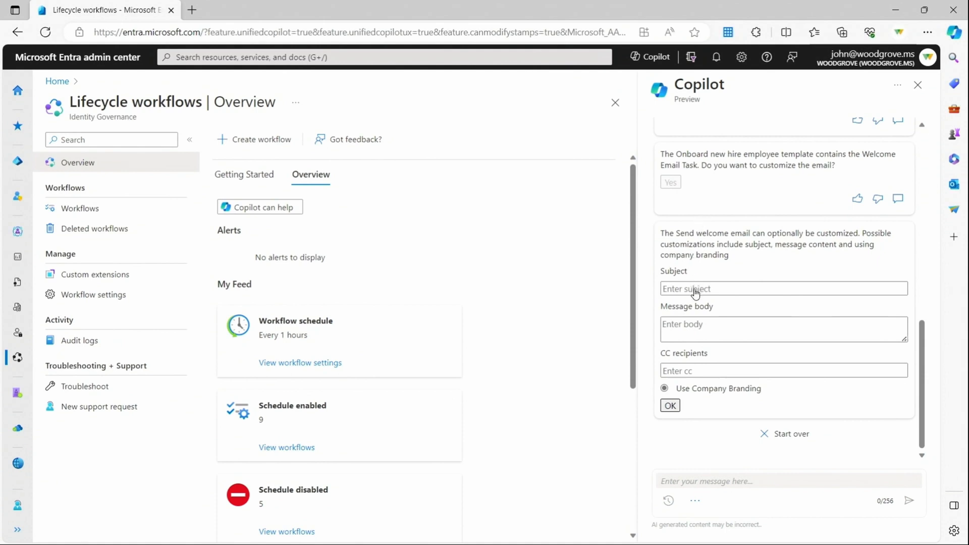
Step: Set the welcome email to 'Welcome to the Woodgrove team!' signed 'Corporate Vice President, Woodgrove' and create the draft
text(Welcome to the Woodgrove team!)
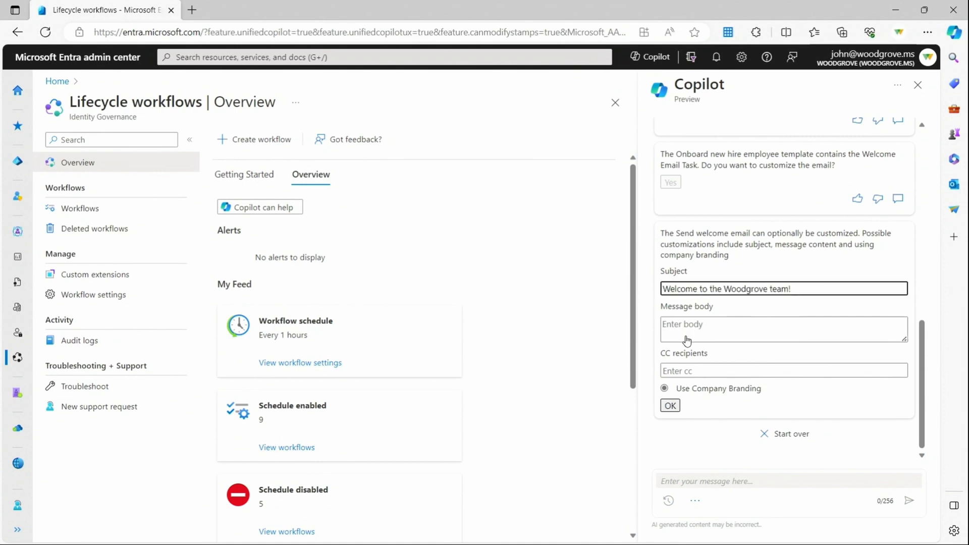
text(Corporate Vice President, Woodgrove)
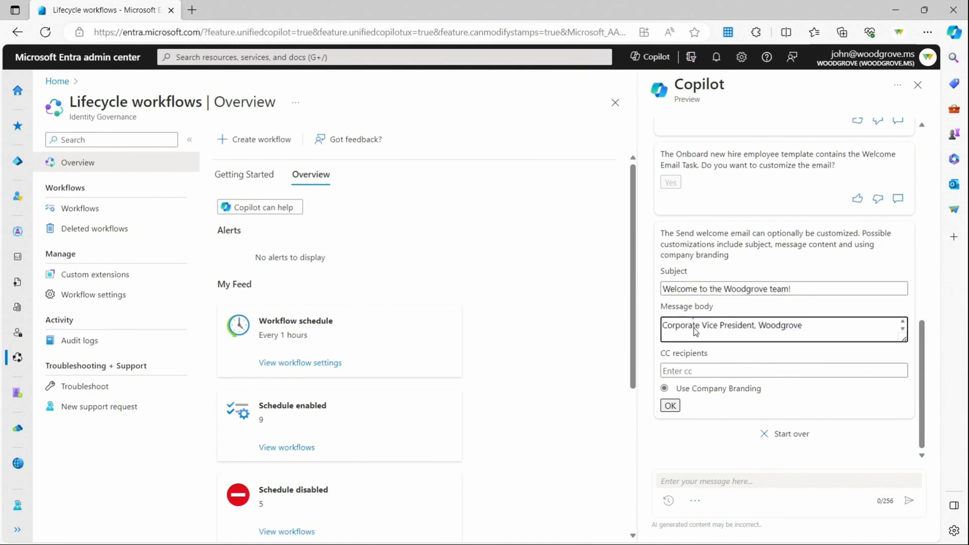
mouse_move(710, 300)
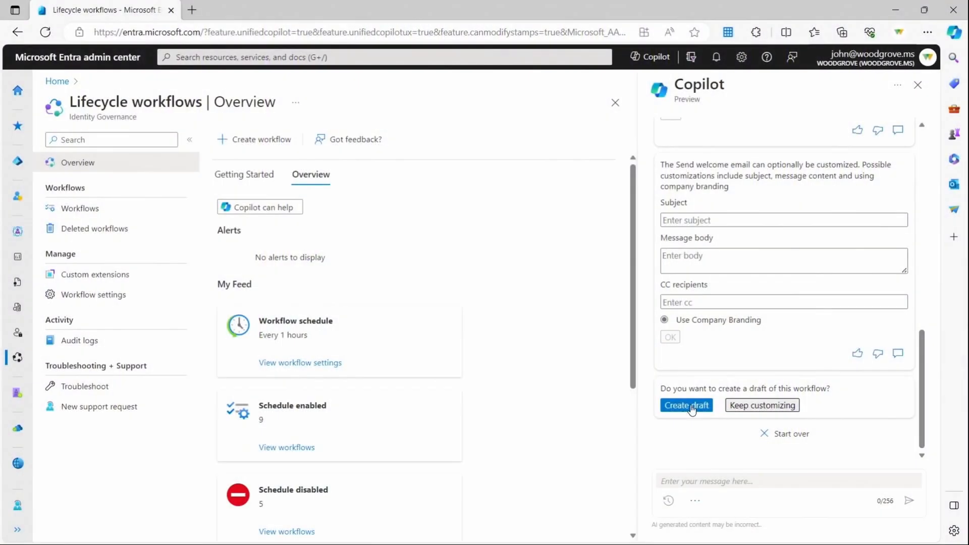
click(686, 405)
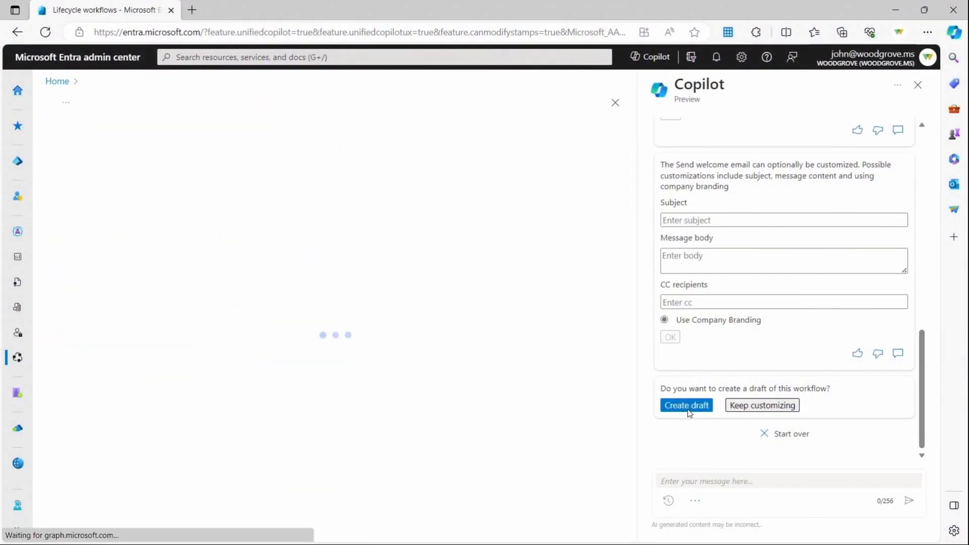
click(686, 405)
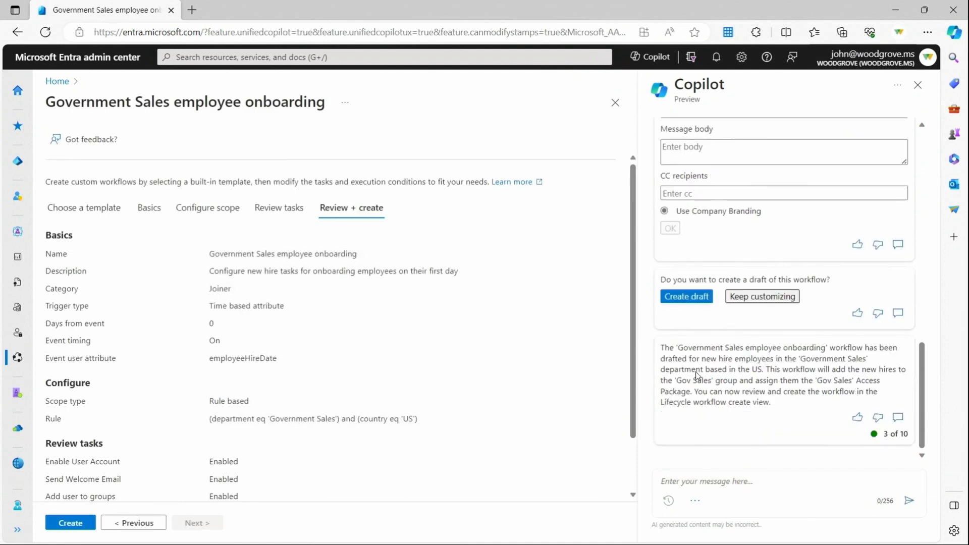
mouse_move(697, 375)
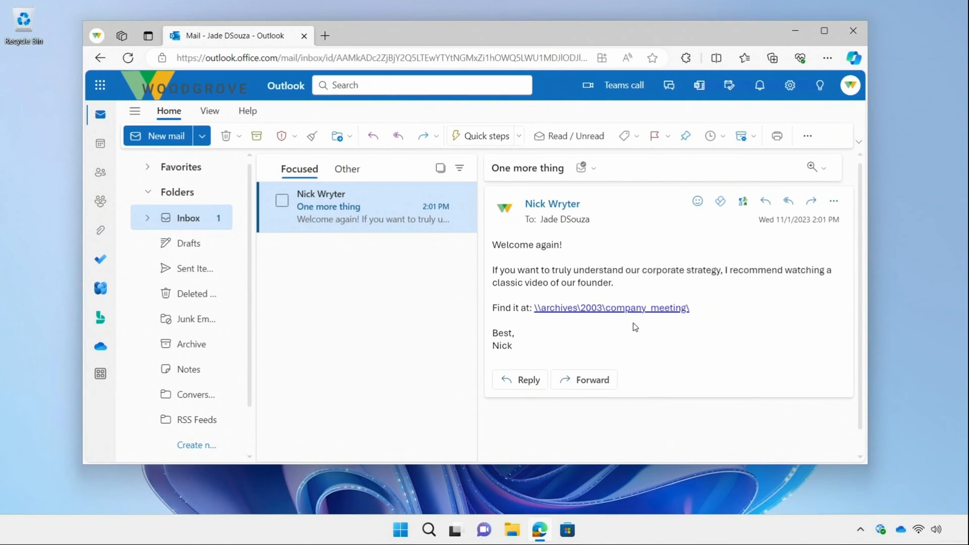
mouse_move(630, 320)
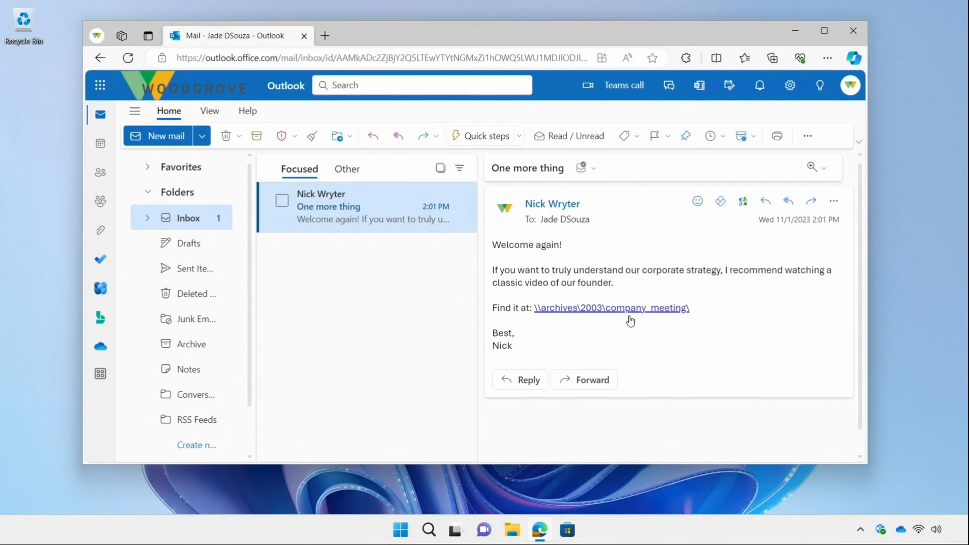
mouse_move(629, 318)
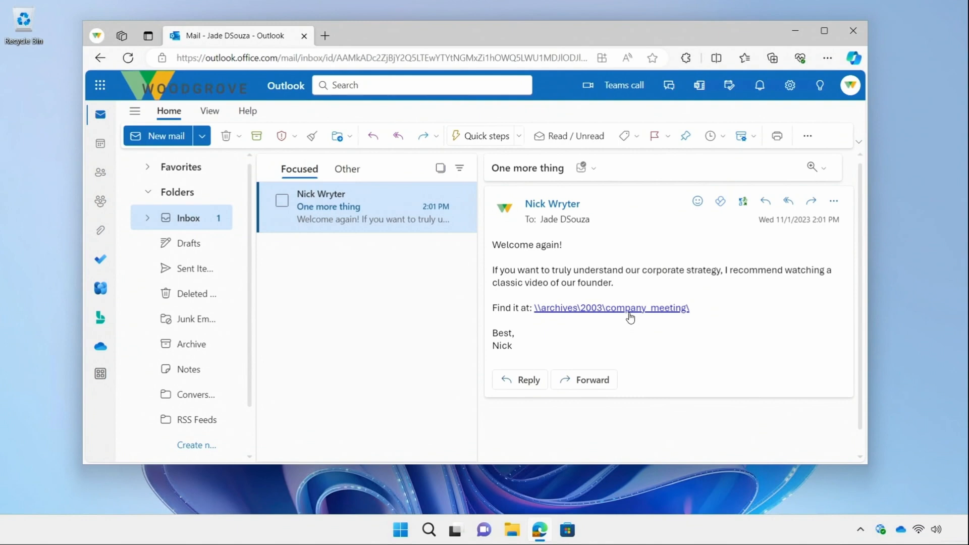
mouse_move(628, 311)
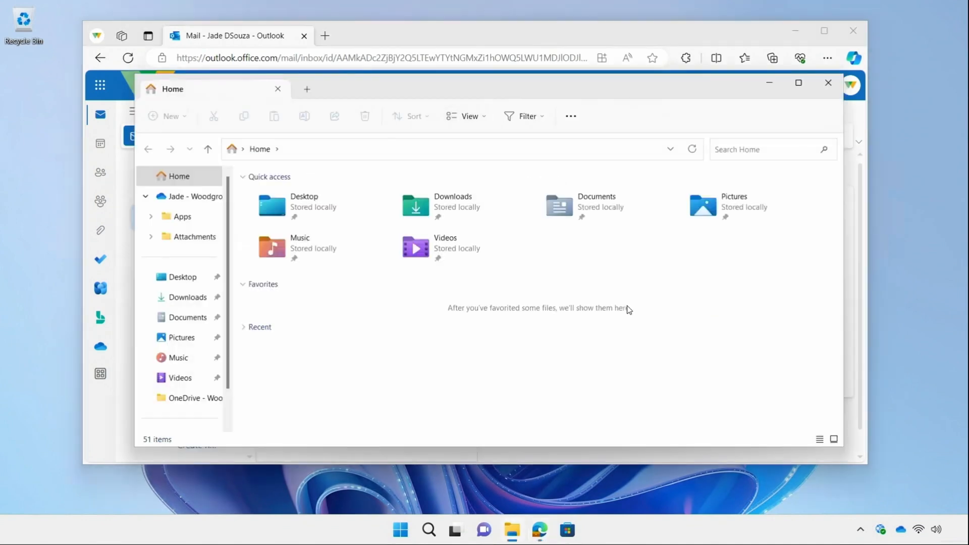
Step: Open \\archives\2003\company_meeting\ and request phone verification to complete the sign-in
text(\\archives\2003\company_meeting\)
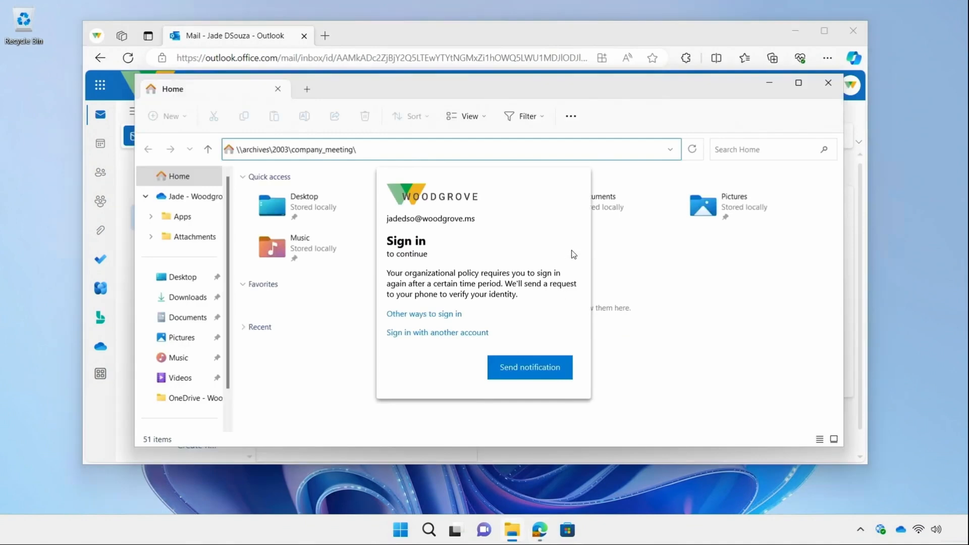
mouse_move(574, 230)
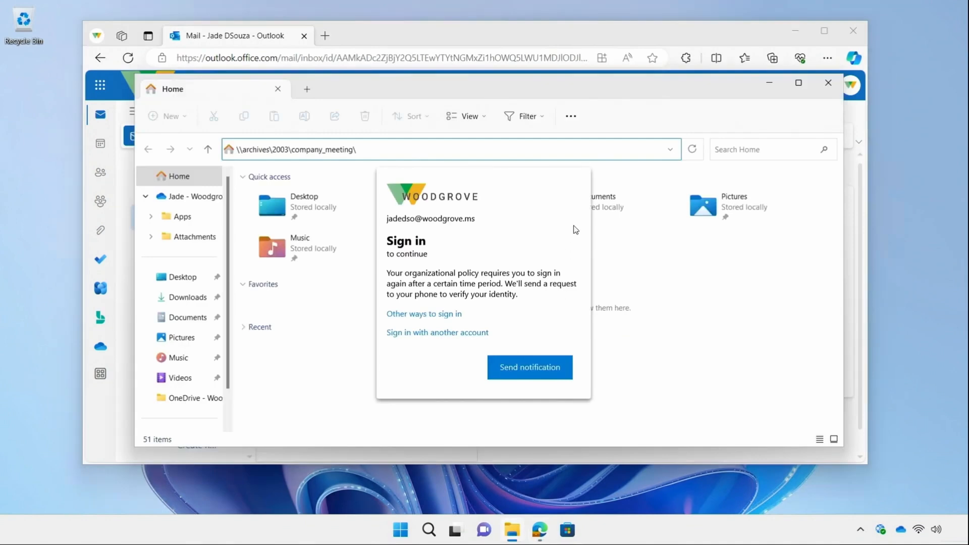
click(528, 367)
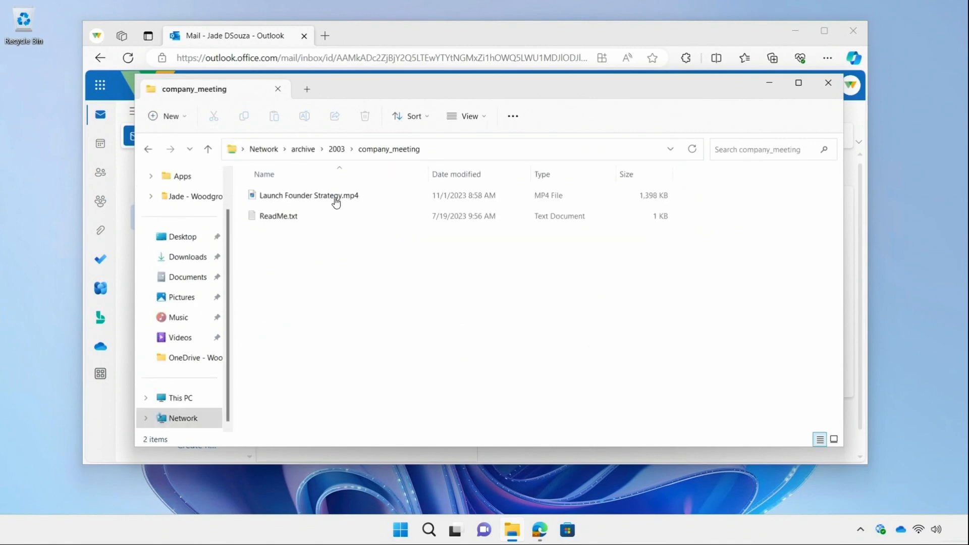
double_click(310, 195)
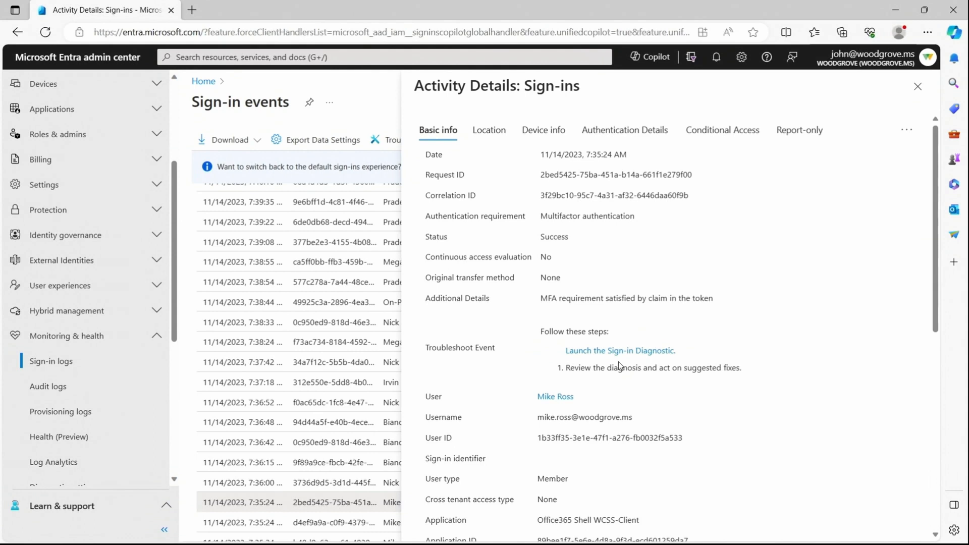
mouse_move(474, 114)
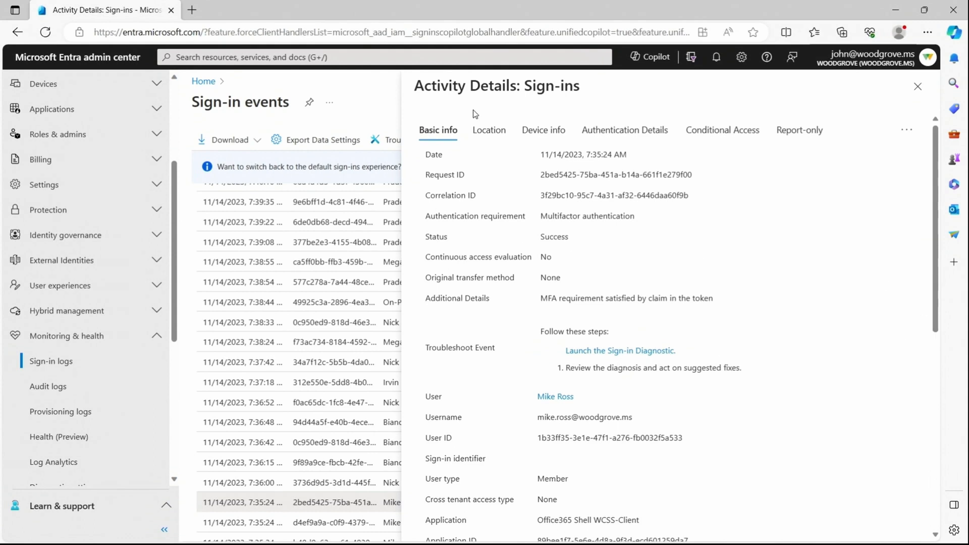
click(649, 56)
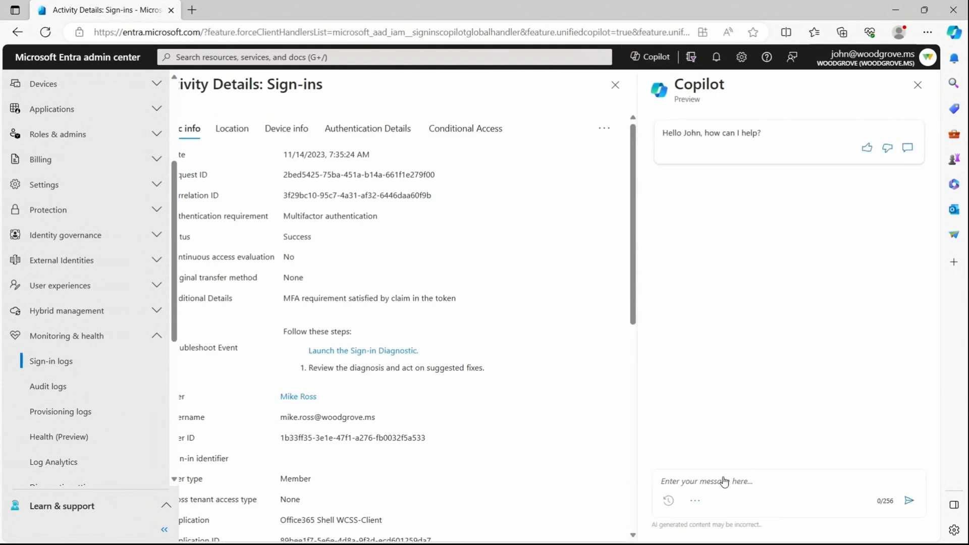
Step: Ask Copilot 'Why was Mike Ross prompted for MFA during his last sign-in?'
text(Why was Mike Ross prompted for MFA during his last sign-in?)
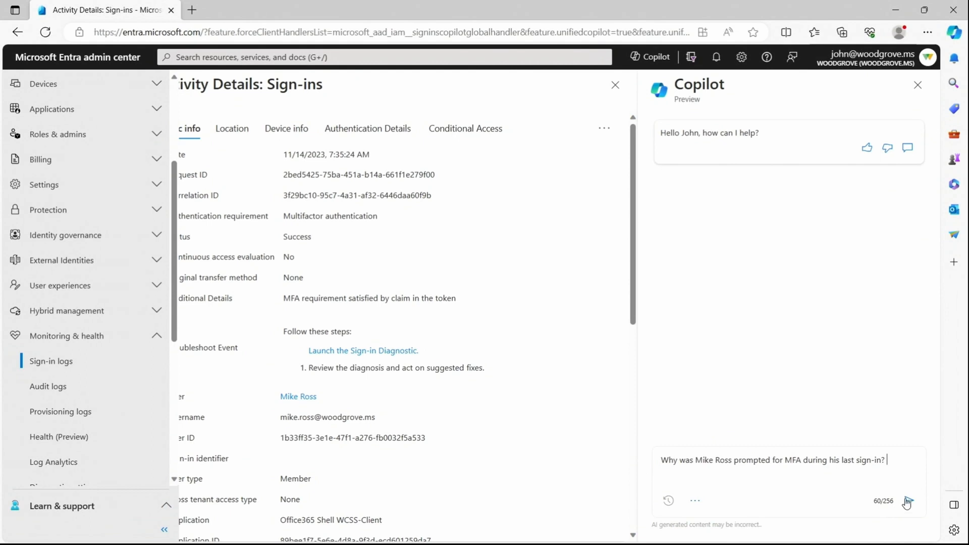
click(908, 501)
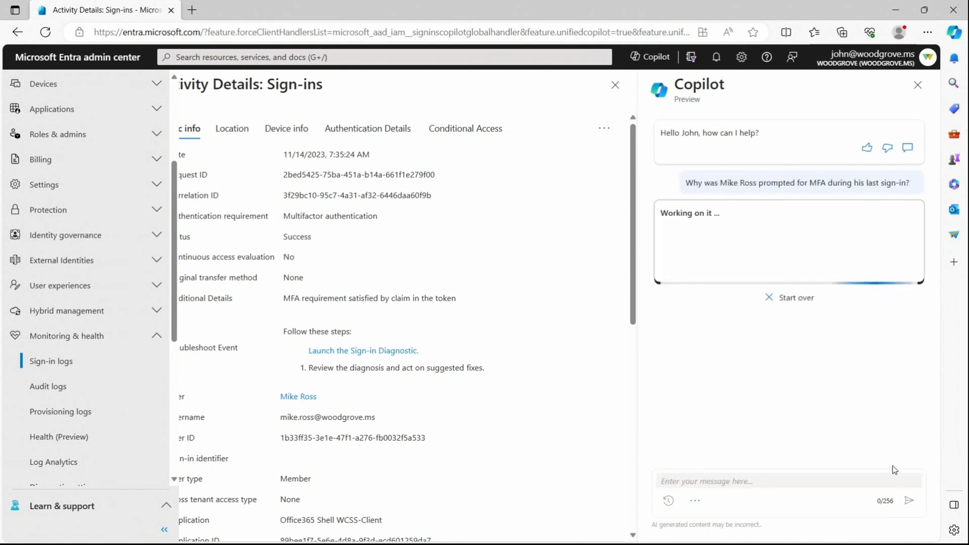